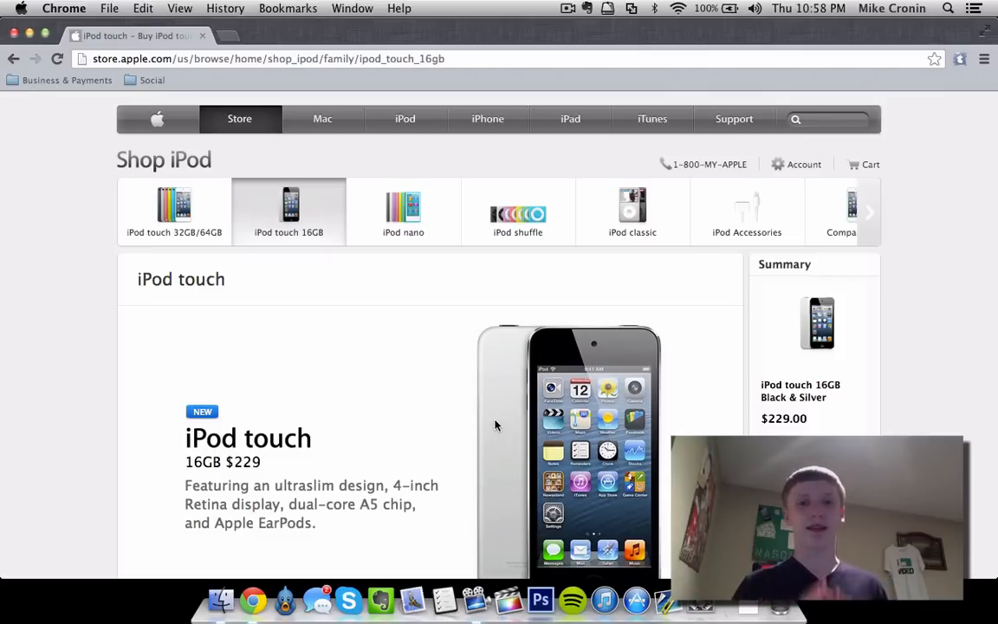
mouse_move(76, 386)
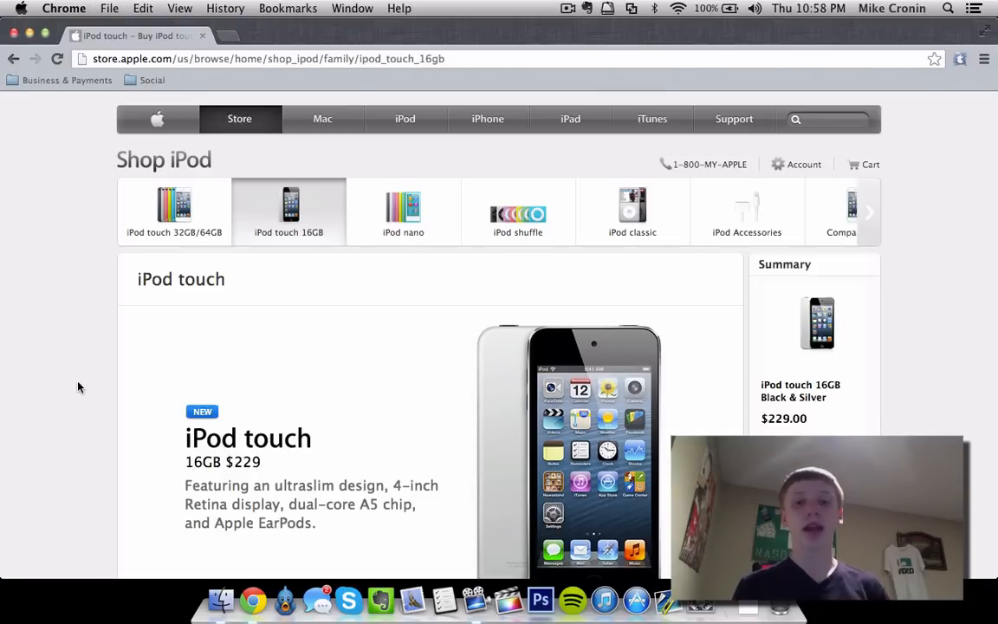
Step: Scroll the iPod touch page down to the 'iPod touch at a glance' overview of design, display and chip
scroll("down", 3)
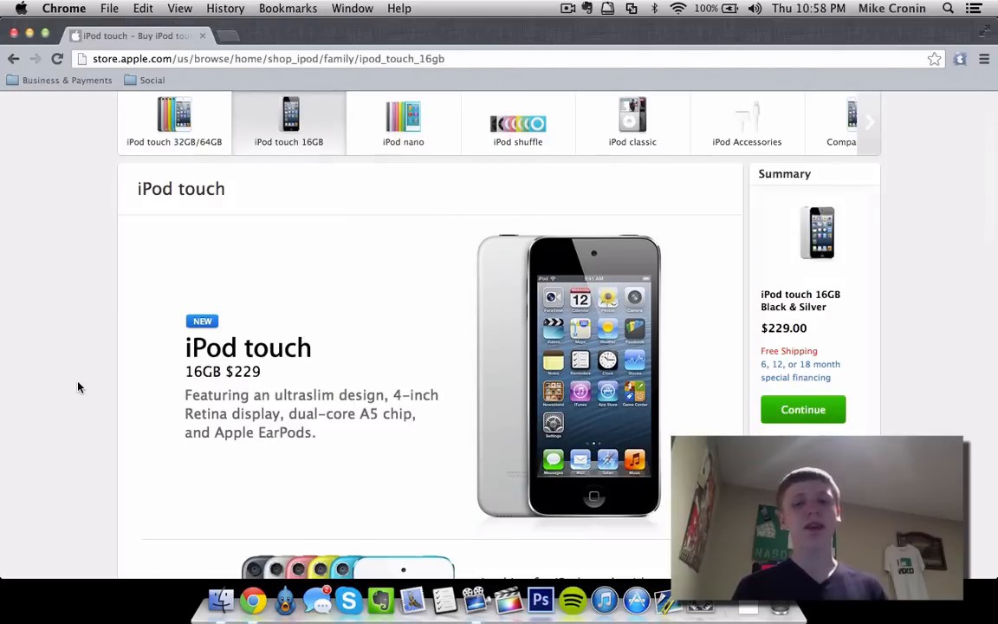
scroll("down", 3)
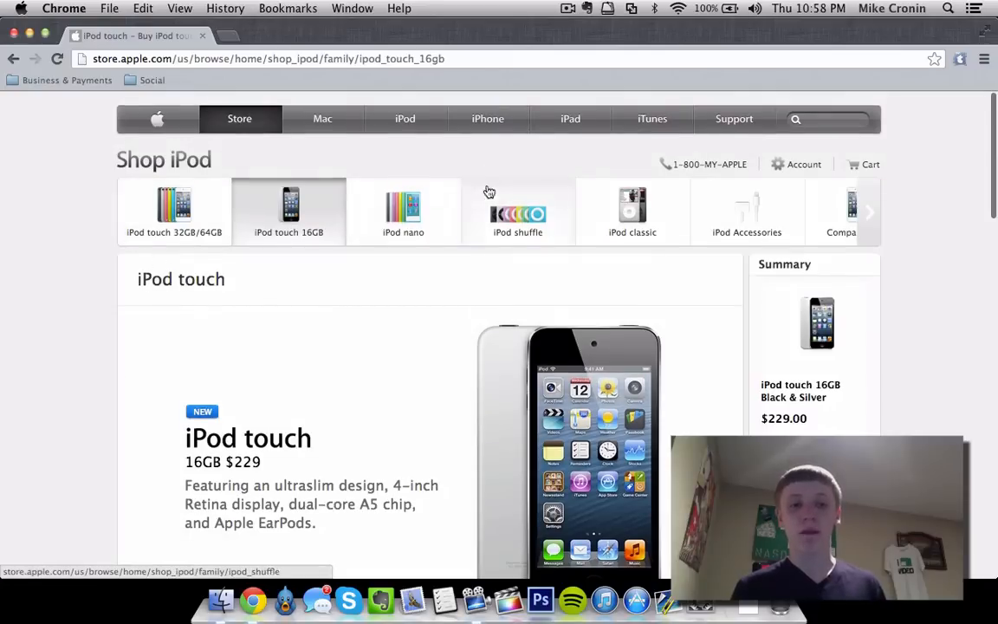
mouse_move(101, 300)
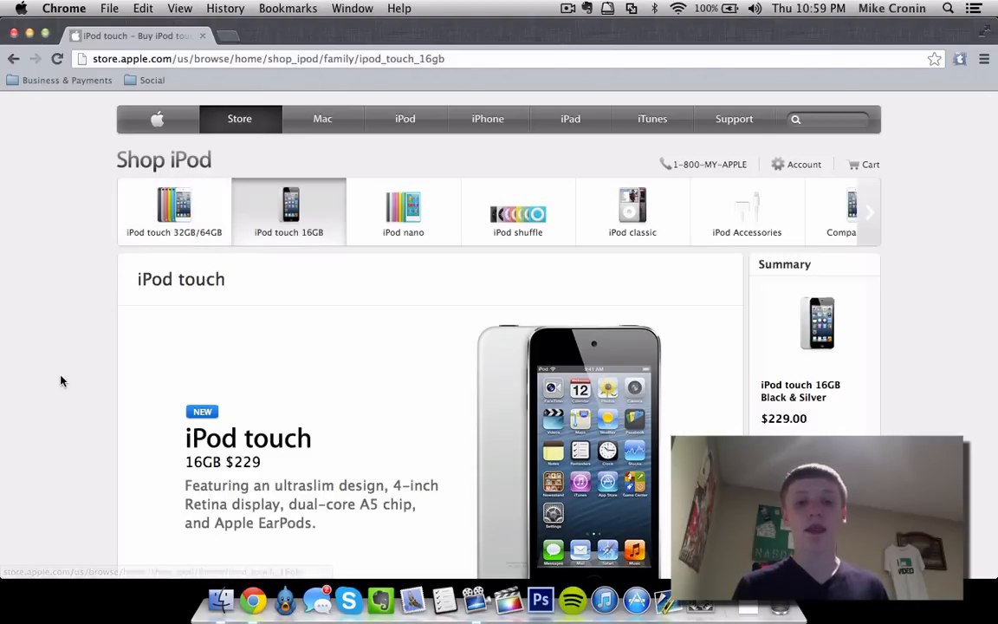
scroll("down", 3)
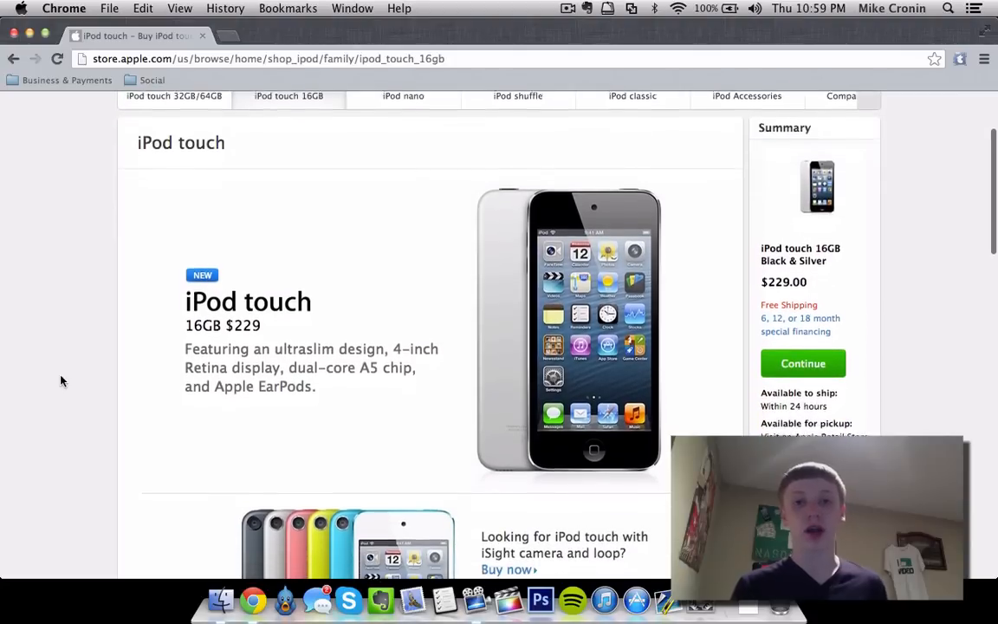
scroll("down", 3)
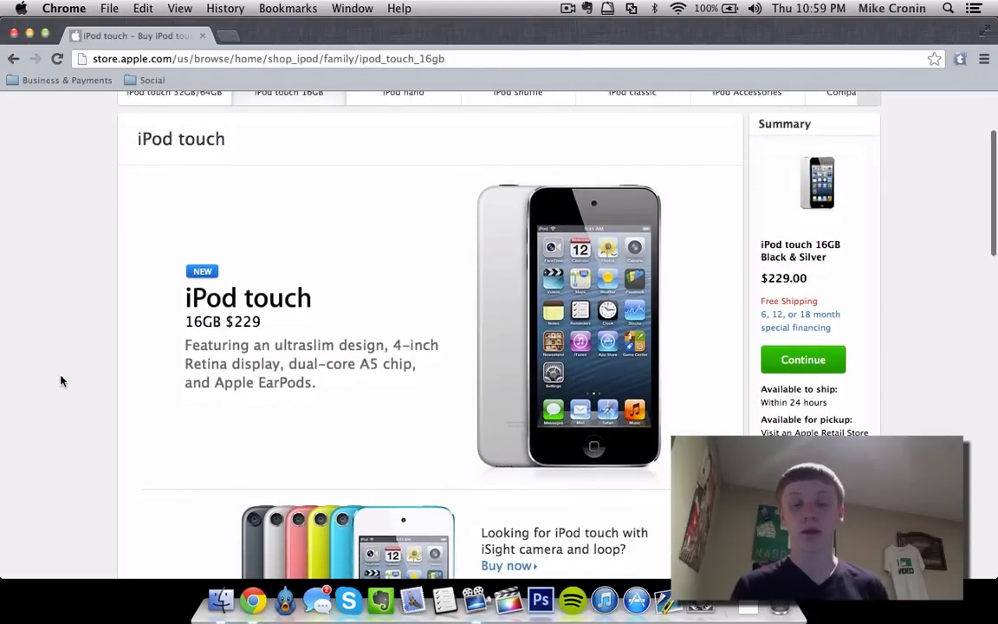
scroll("up", 3)
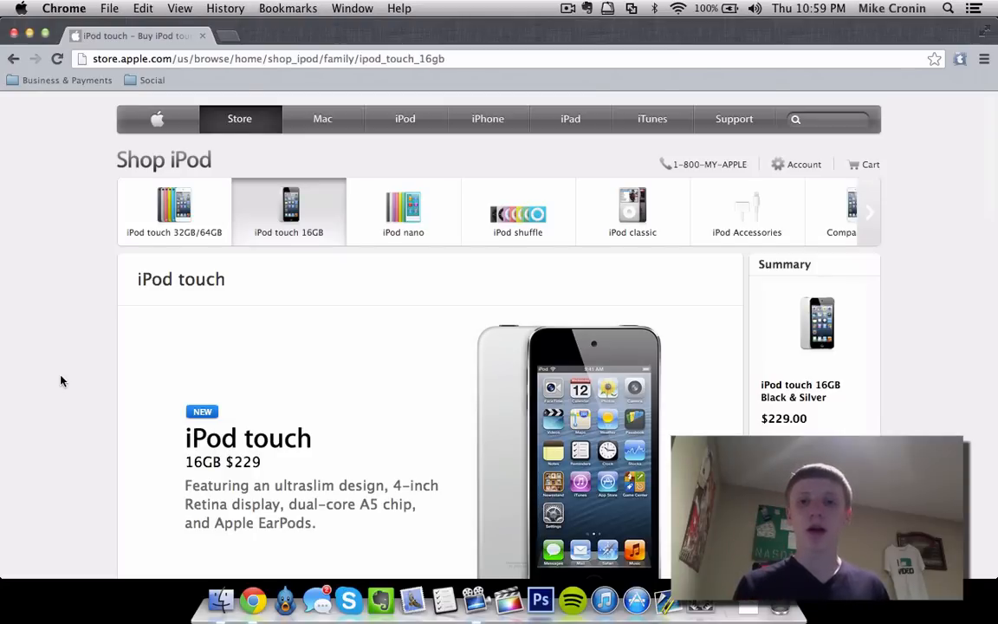
scroll("down", 3)
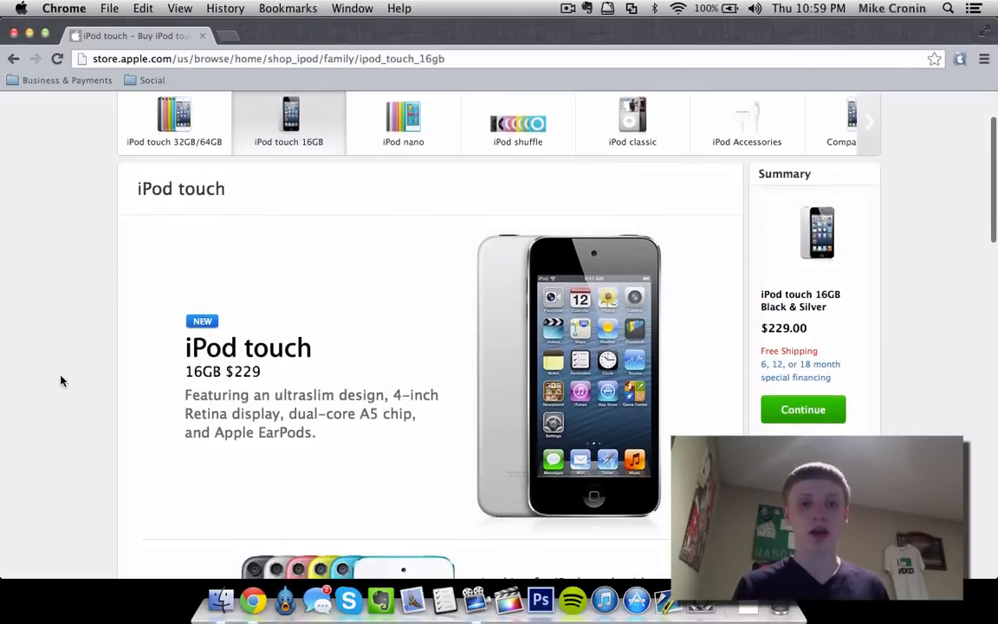
scroll("down", 3)
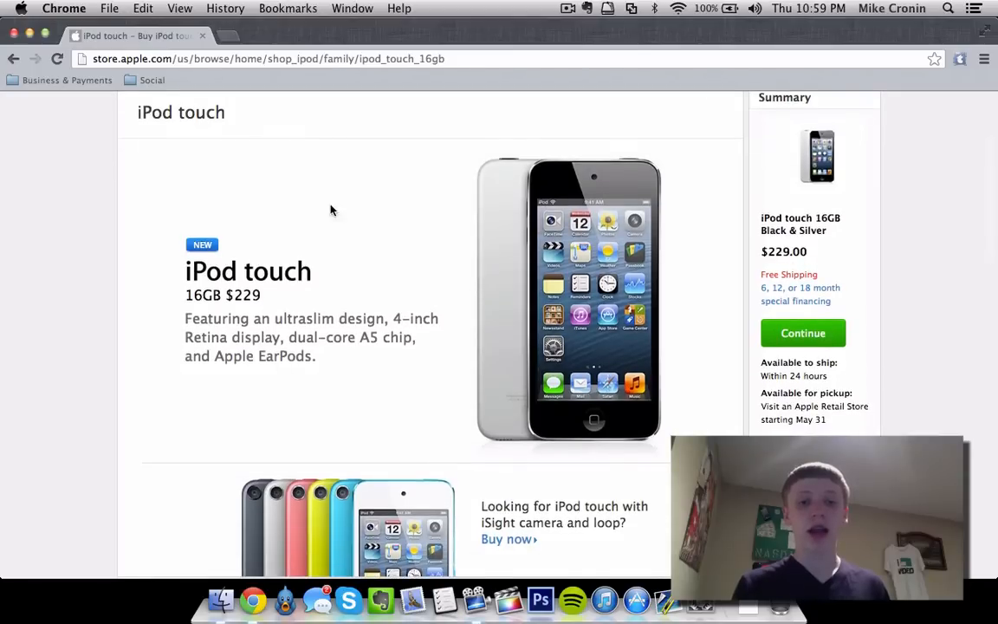
mouse_move(107, 308)
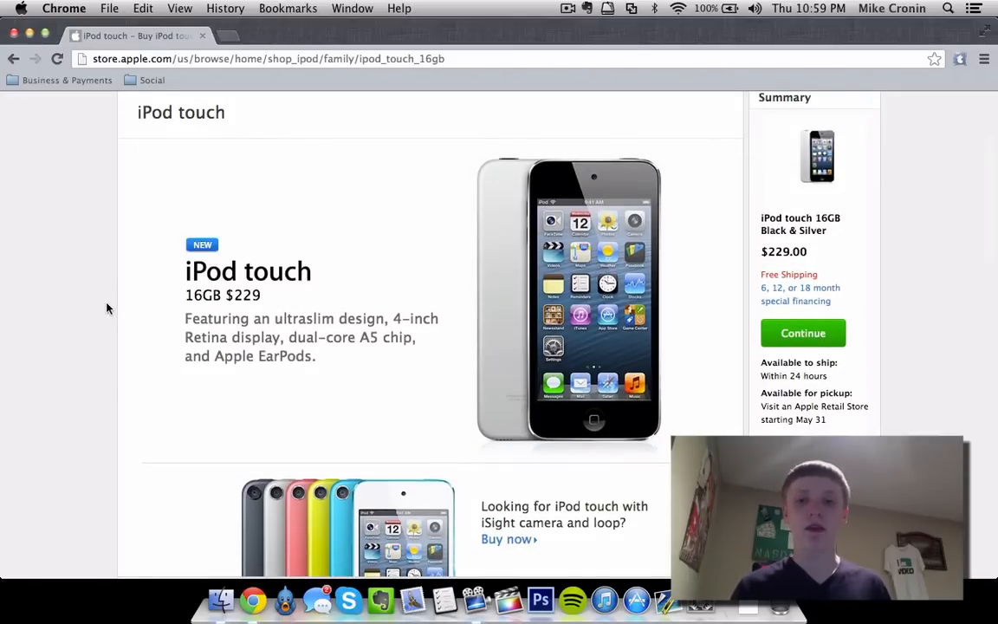
Step: Scroll further through the overview to the box contents and warranty details
scroll("down", 3)
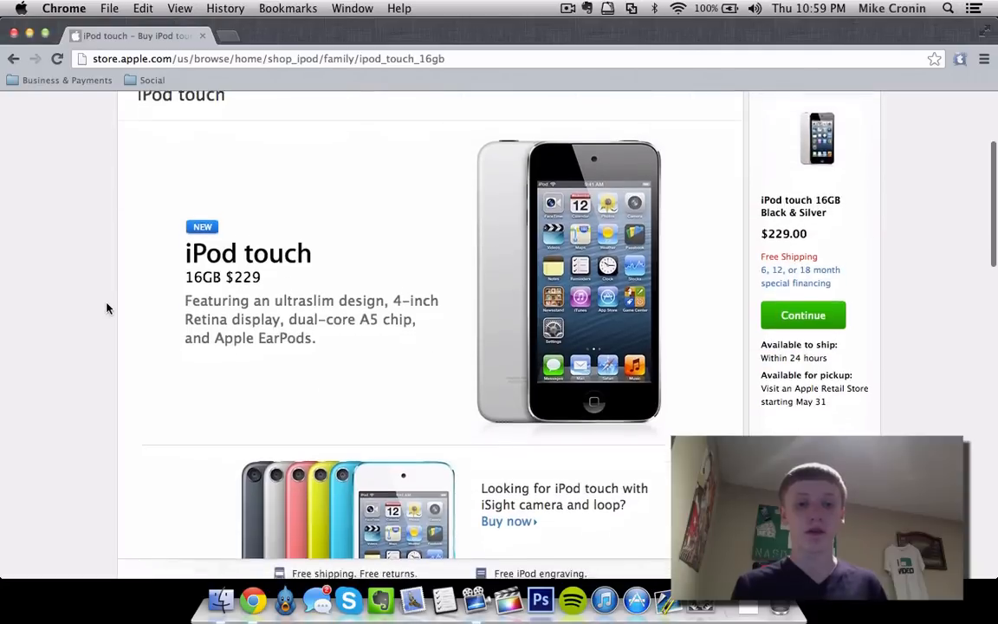
scroll("down", 3)
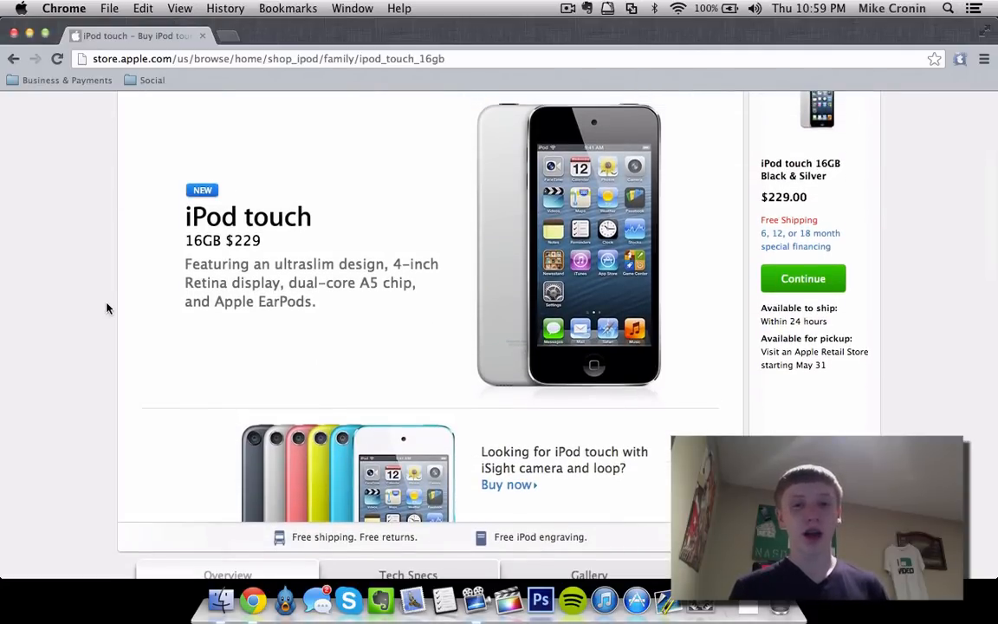
mouse_move(117, 310)
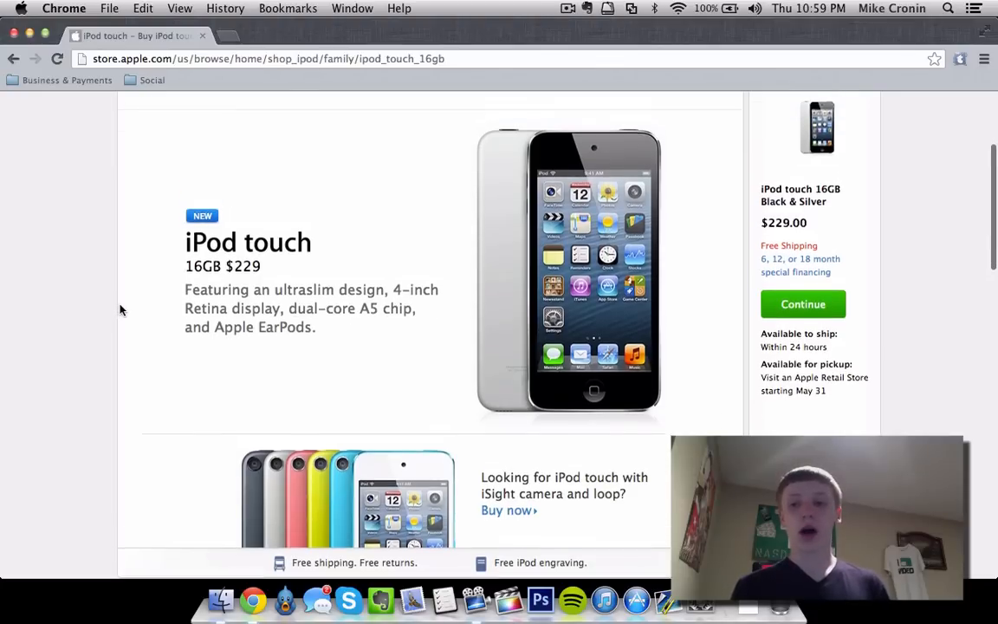
scroll("down", 3)
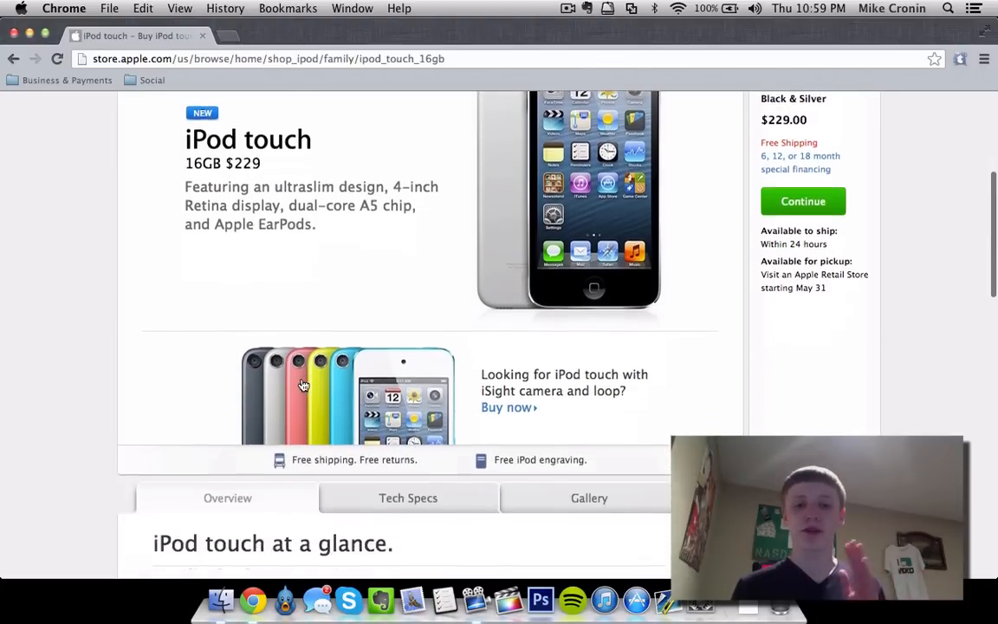
scroll("down", 3)
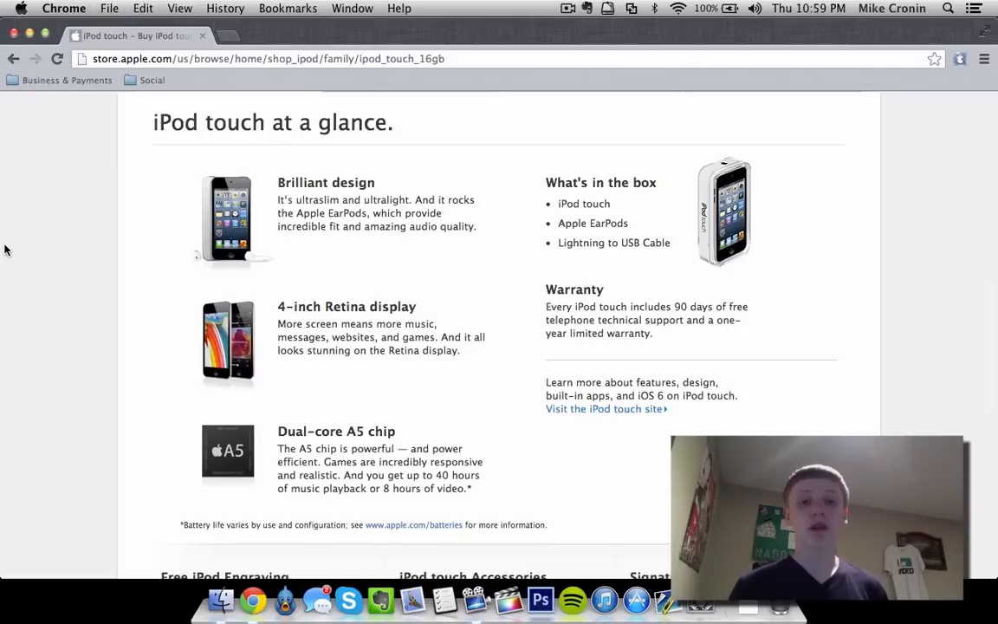
mouse_move(115, 265)
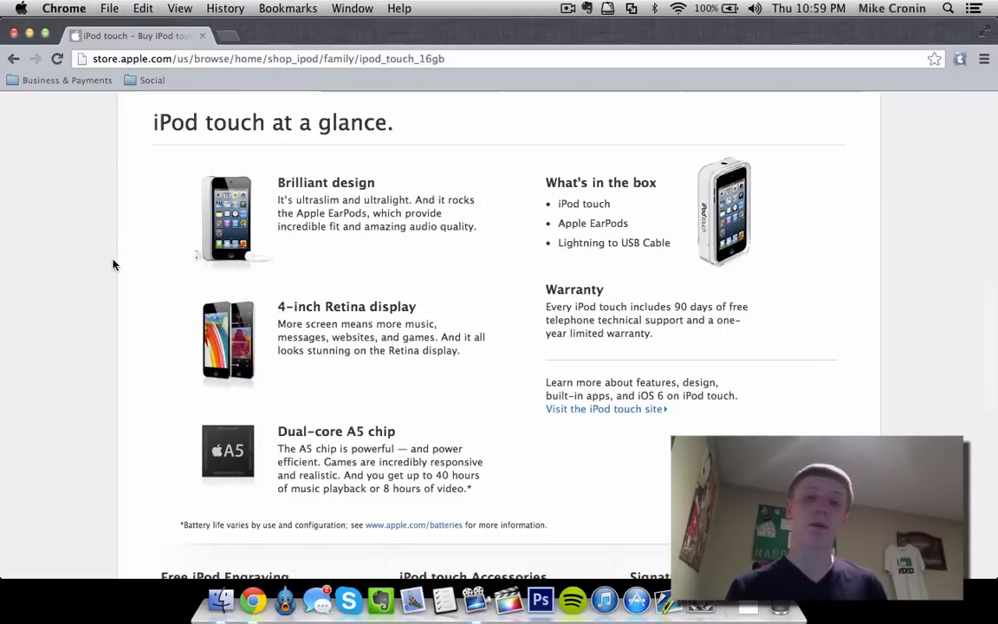
mouse_move(592, 275)
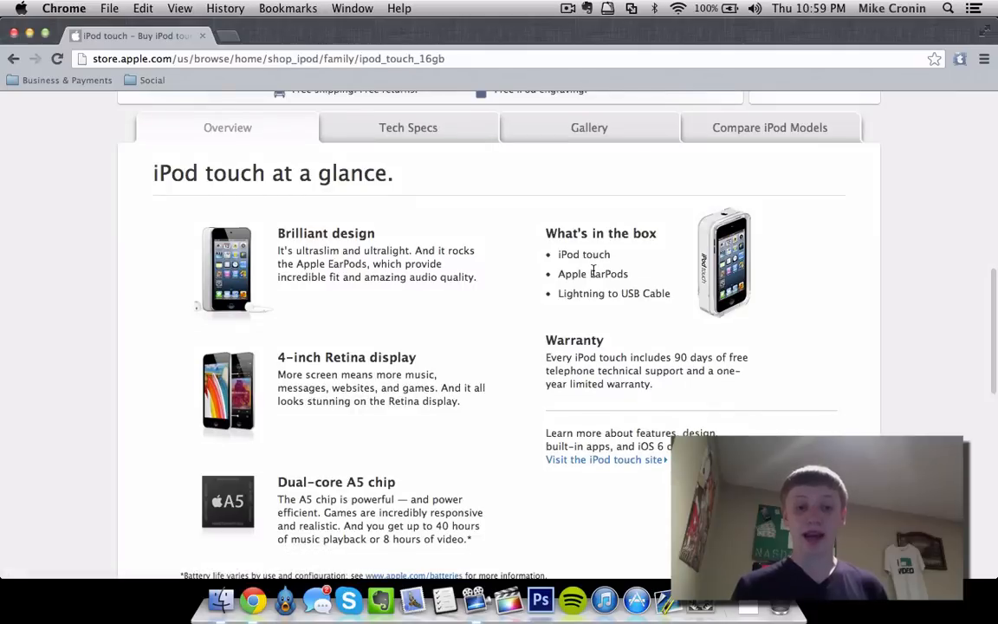
scroll("down", 3)
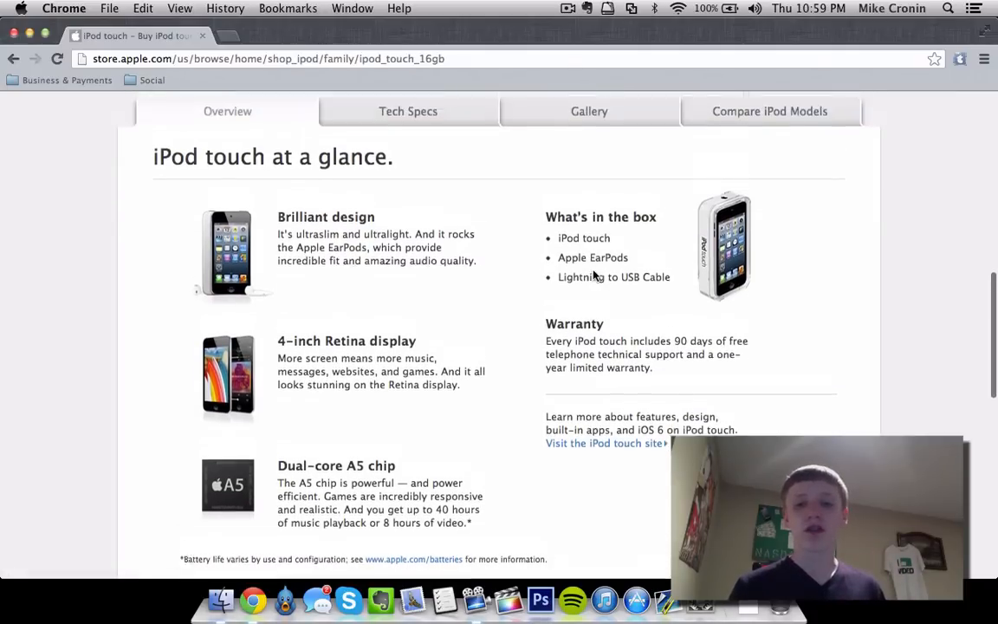
scroll("up", 3)
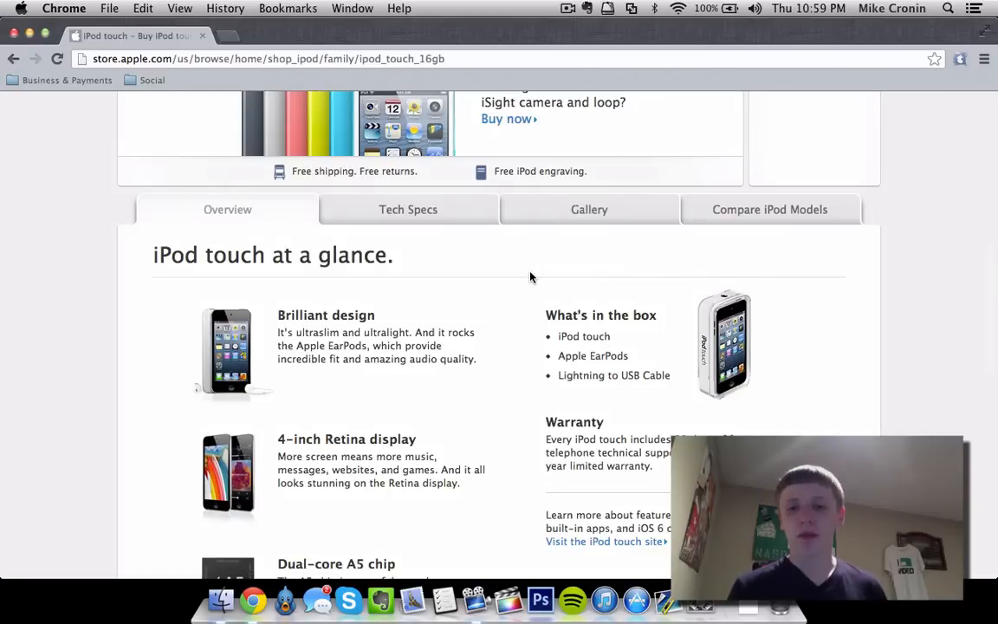
mouse_move(409, 214)
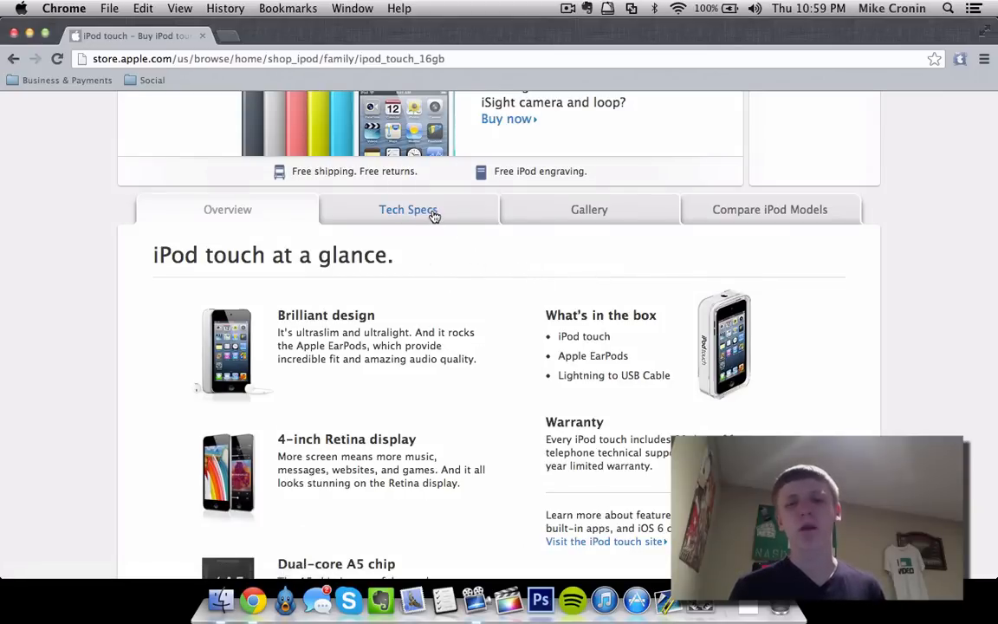
Step: Switch to Tech Specs, glance at In the Box, then return to the 16GB $229 product header
left_click(409, 209)
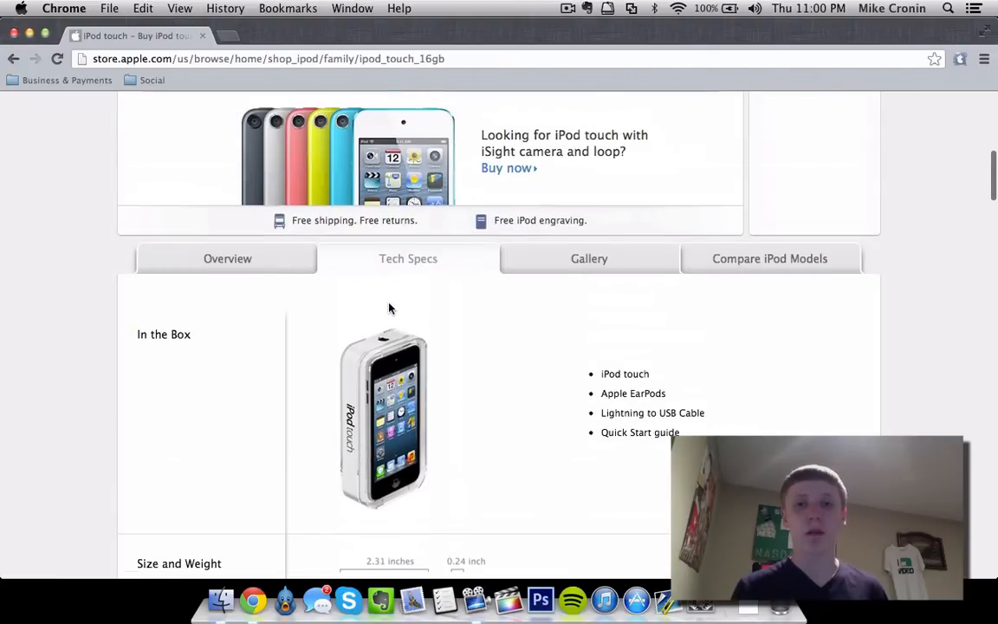
scroll("up", 3)
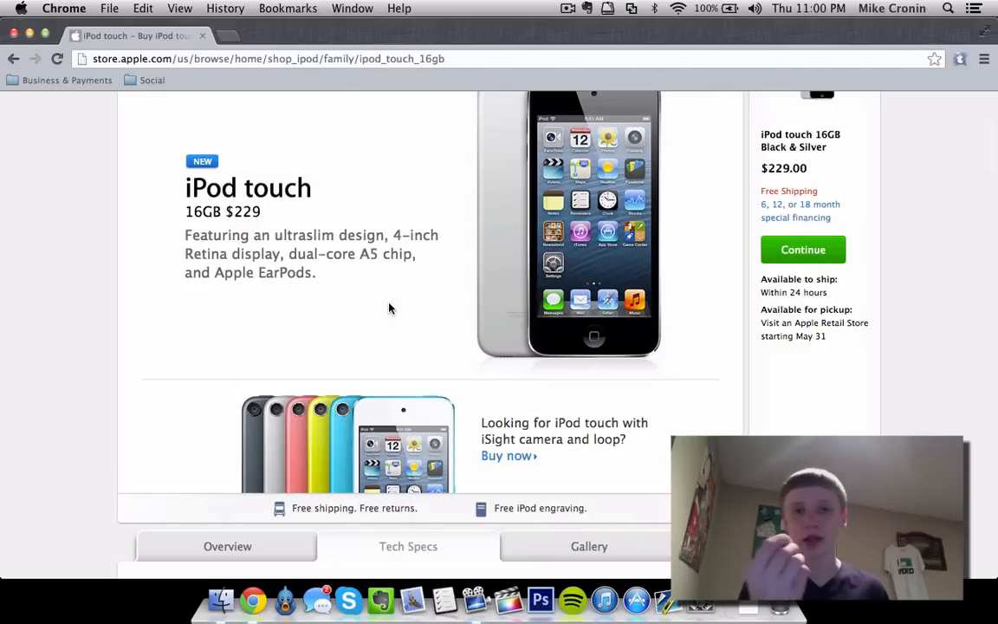
scroll("up", 3)
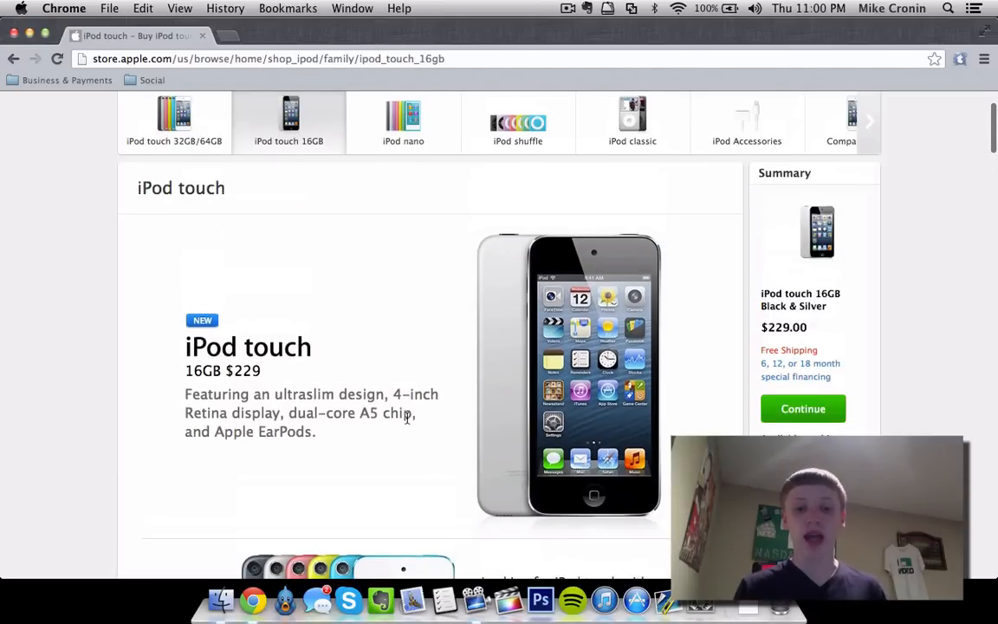
scroll("down", 3)
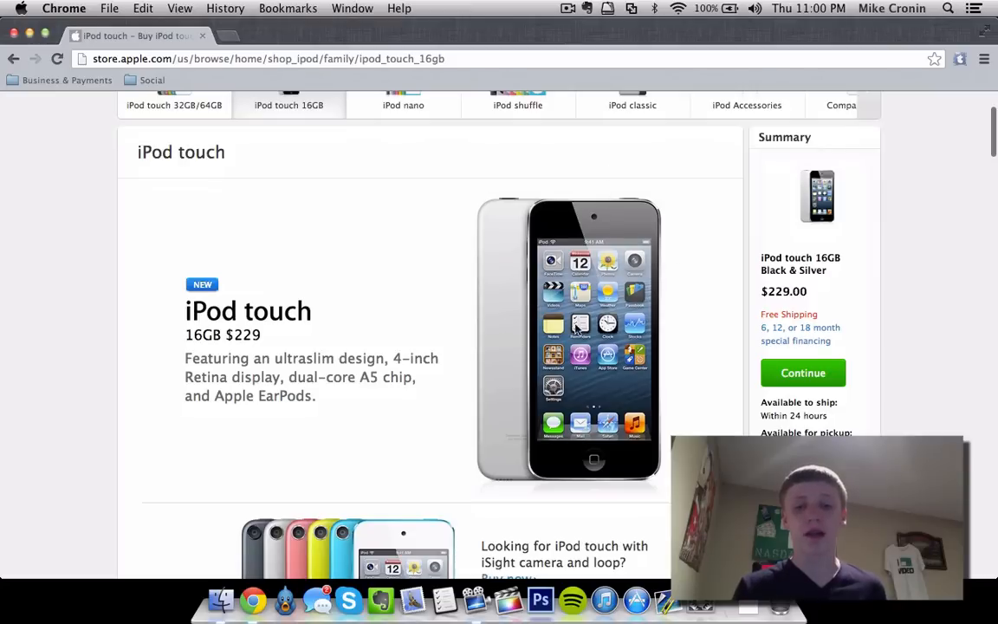
mouse_move(400, 391)
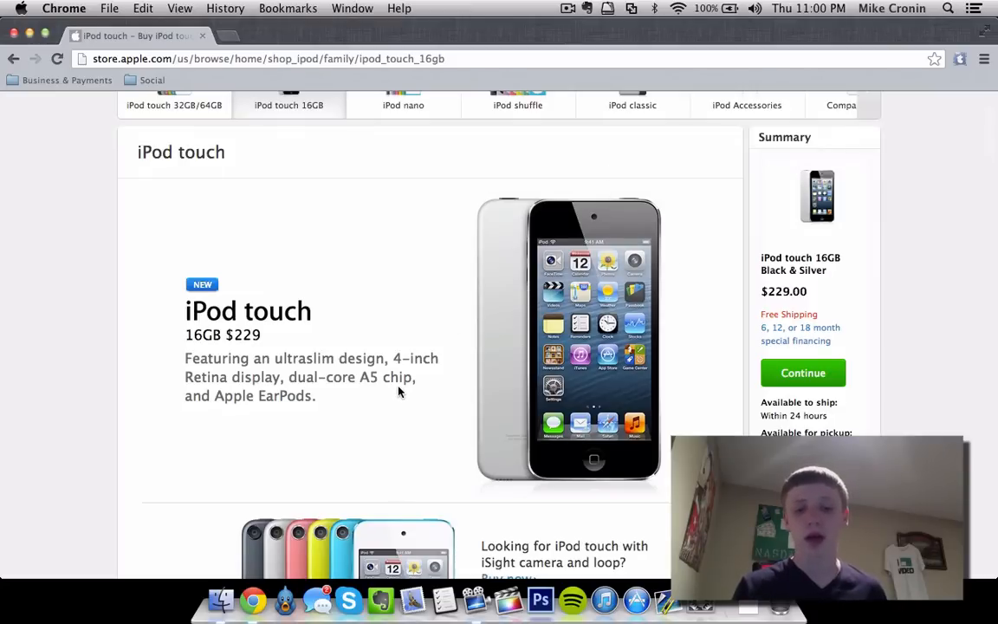
mouse_move(397, 284)
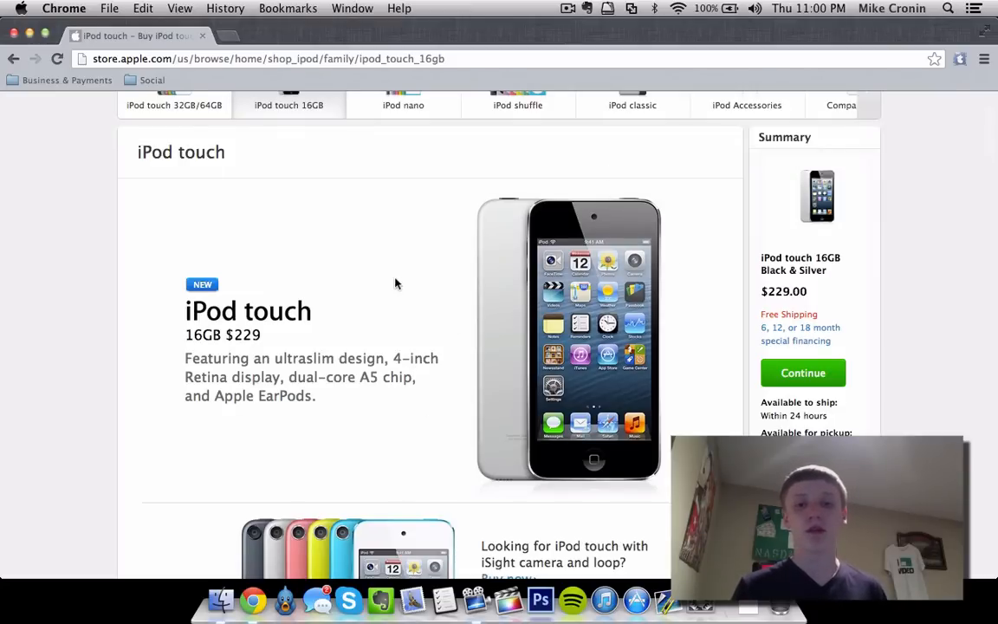
mouse_move(384, 260)
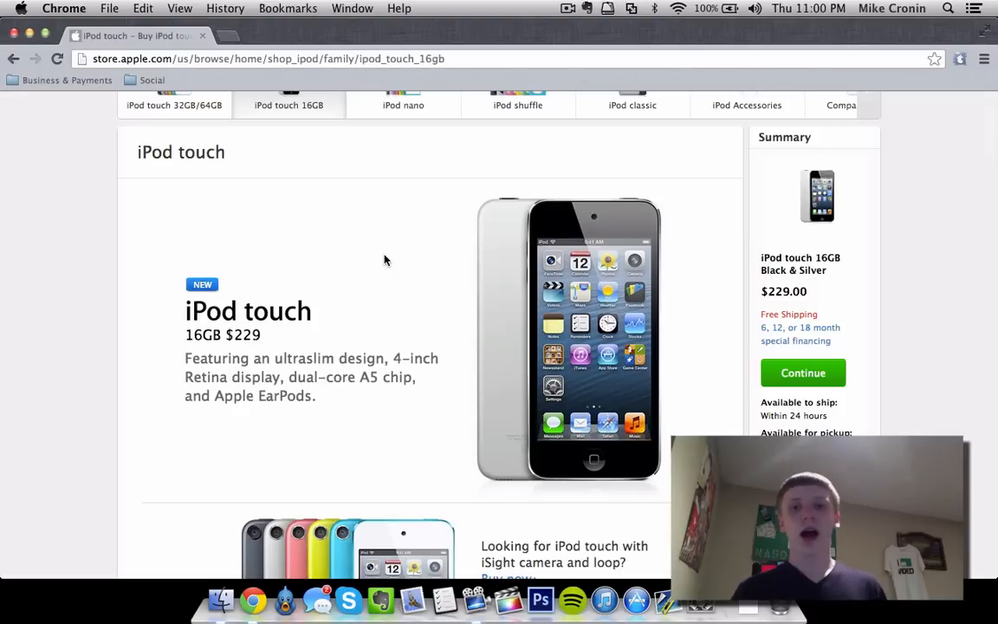
scroll("down", 3)
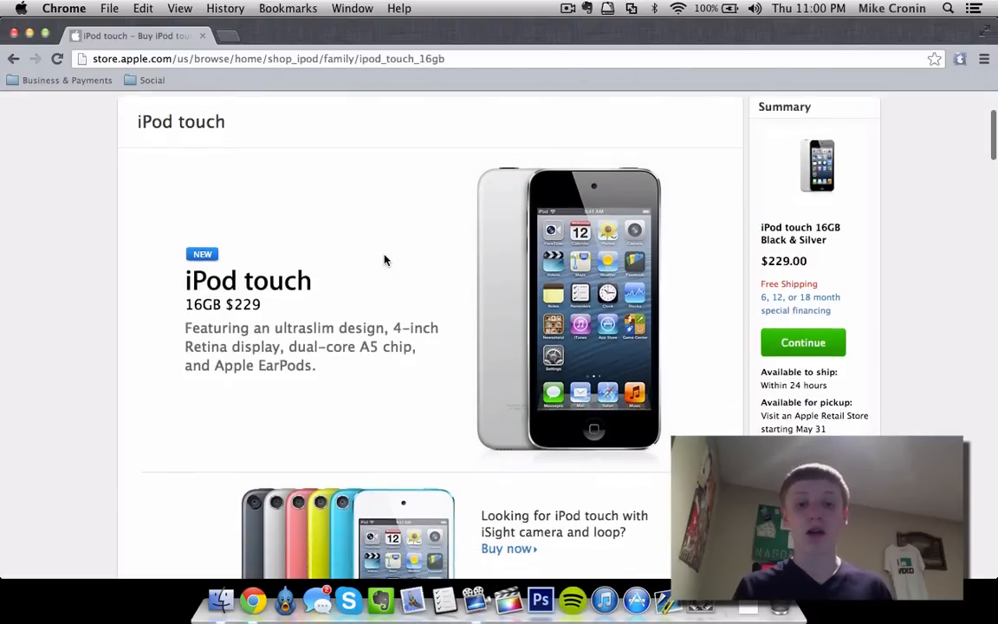
mouse_move(45, 346)
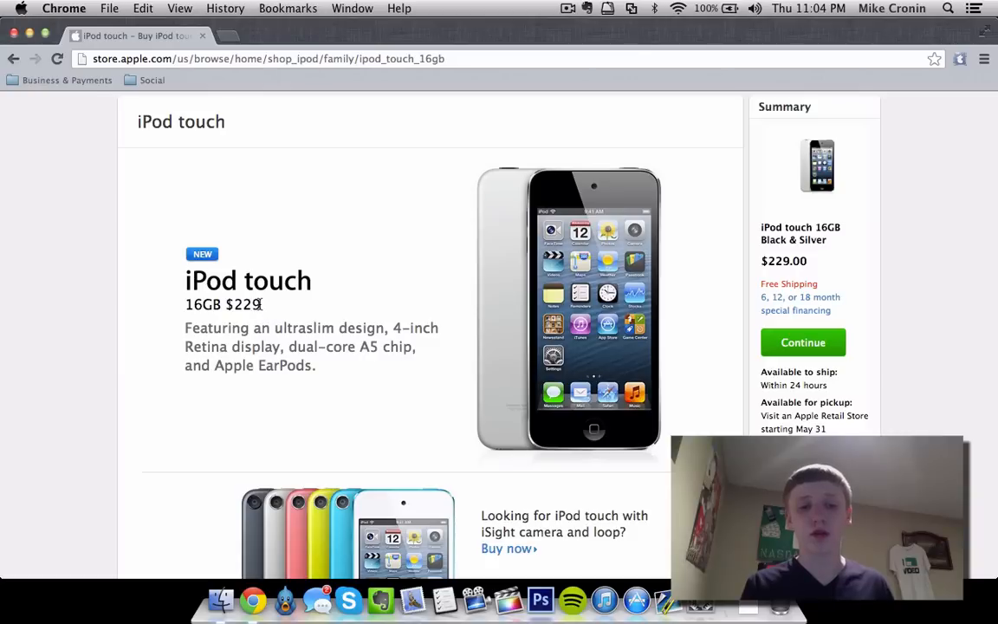
mouse_move(156, 353)
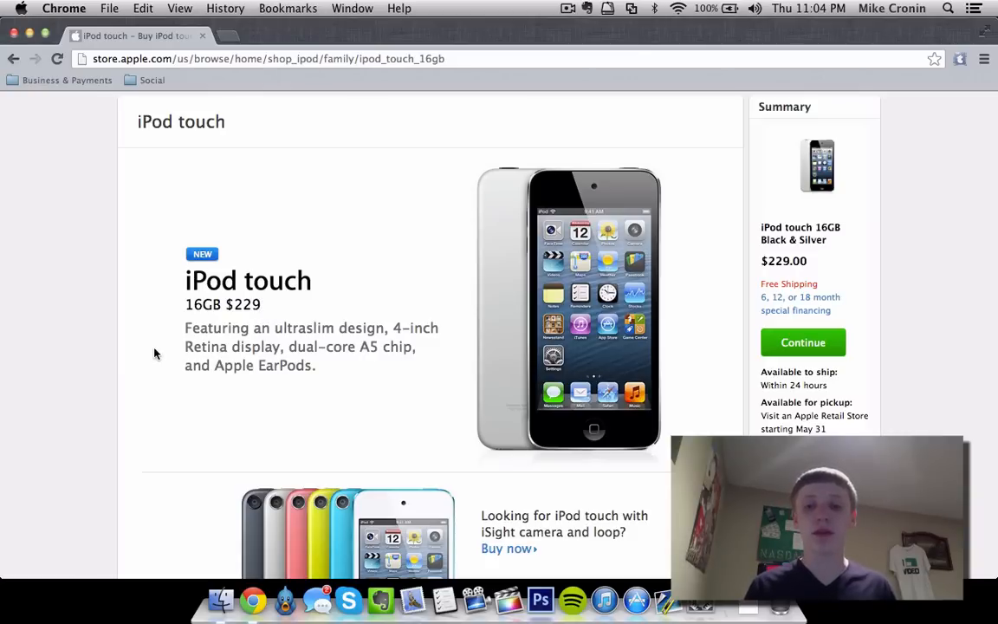